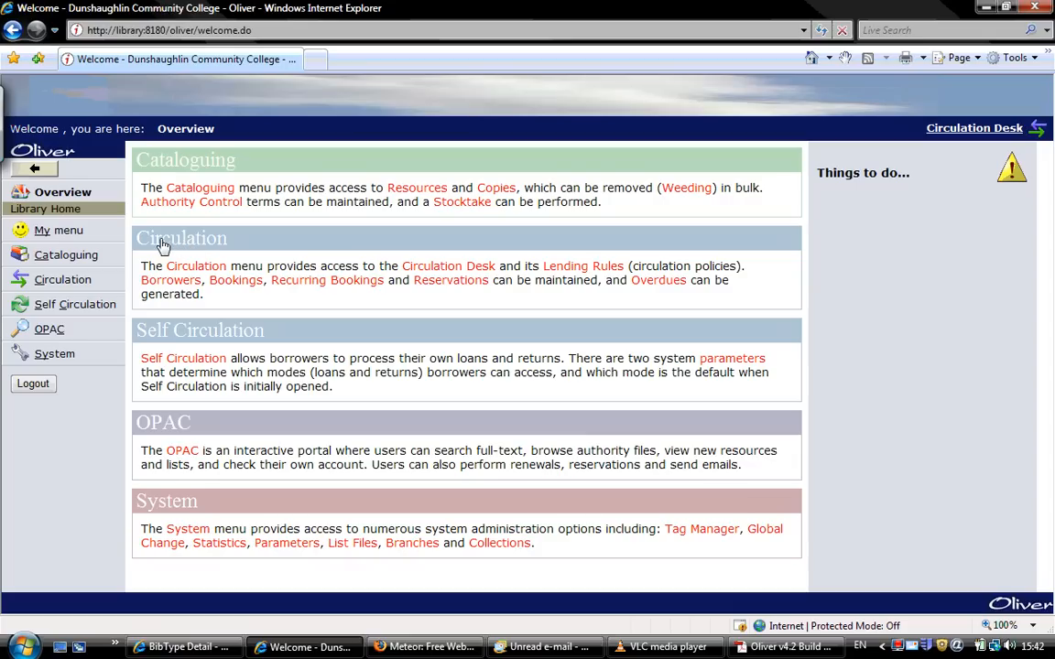
# Open Cataloguing > Resources and show the Resources actions menu on the record list.
pyautogui.click(66, 255)
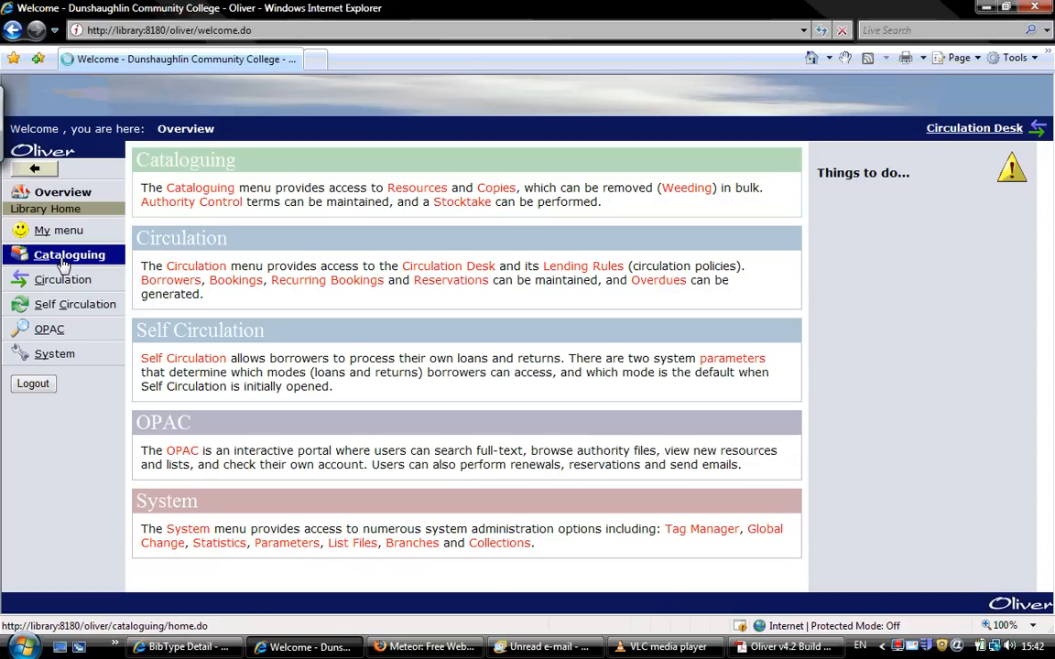
pyautogui.click(69, 255)
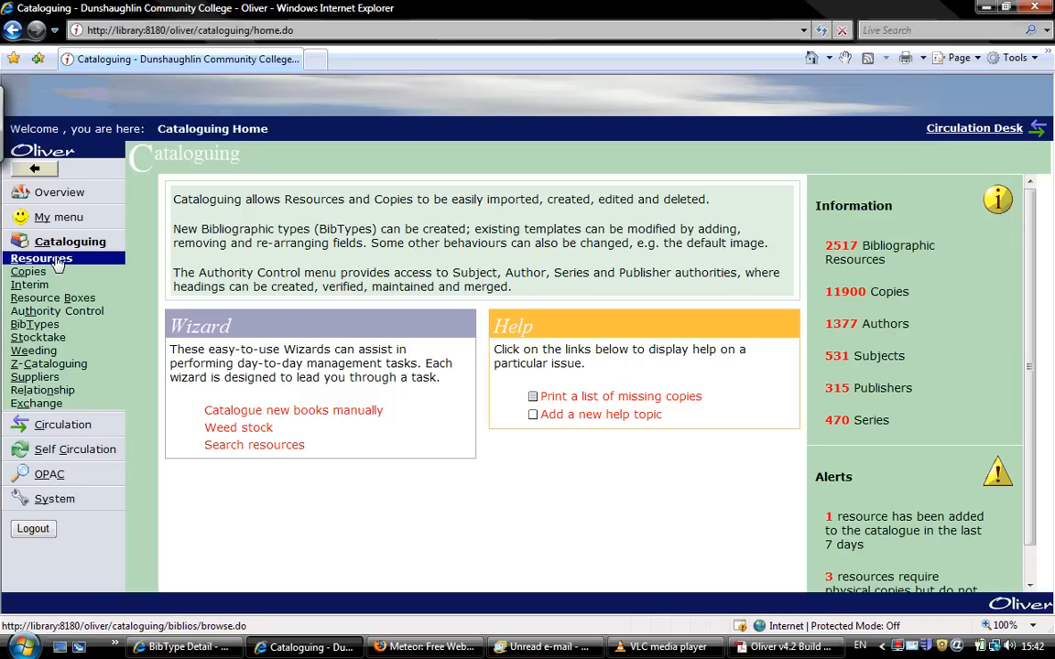
pyautogui.click(41, 258)
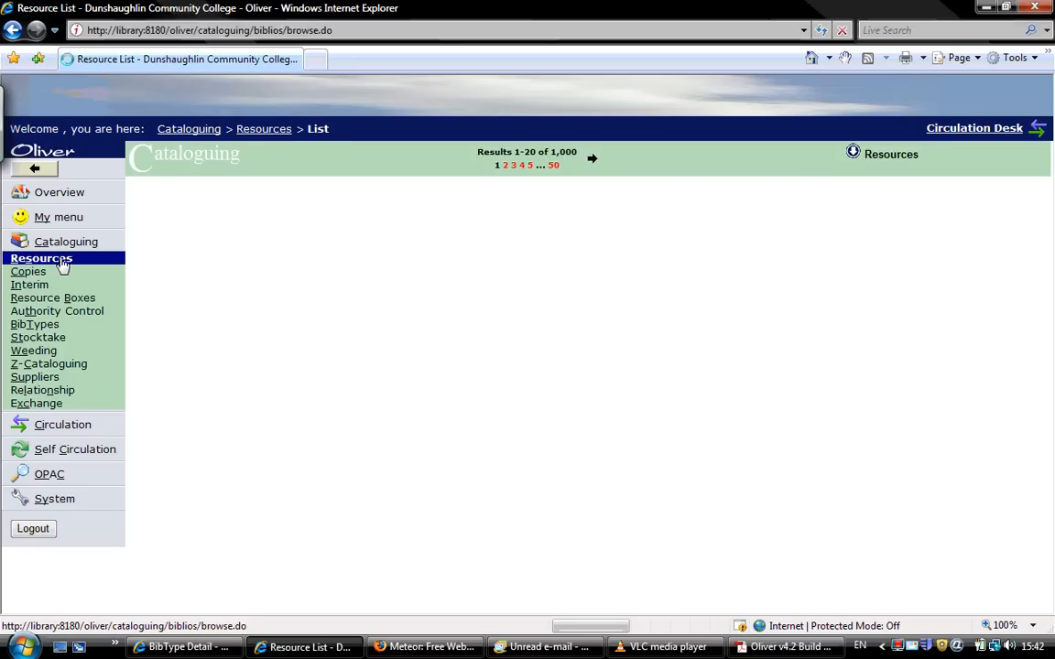
pyautogui.click(41, 259)
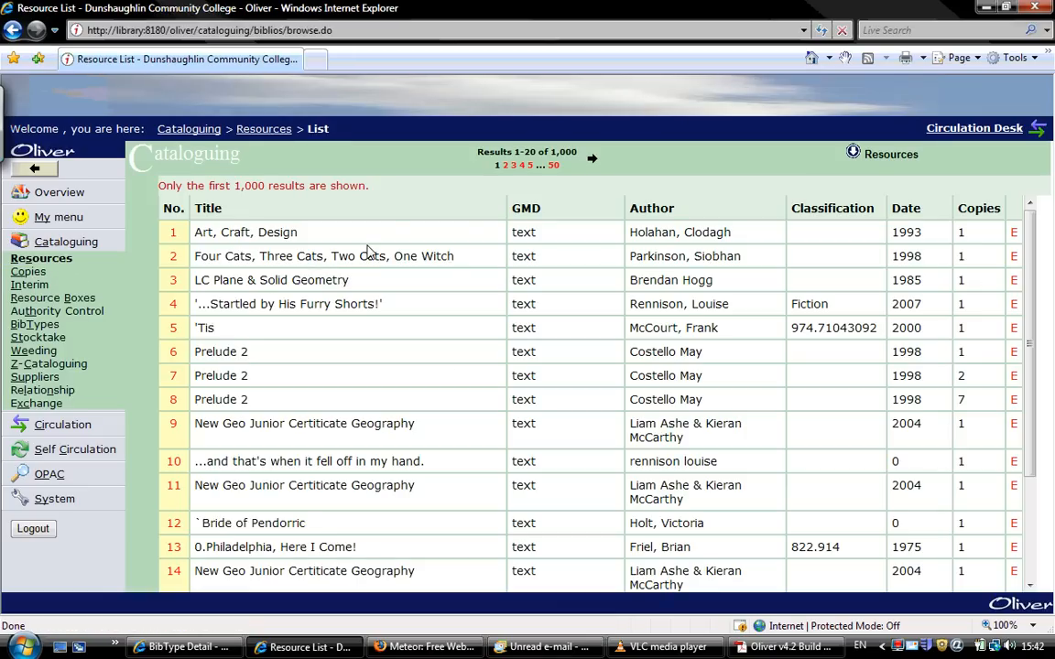
pyautogui.moveTo(904, 205)
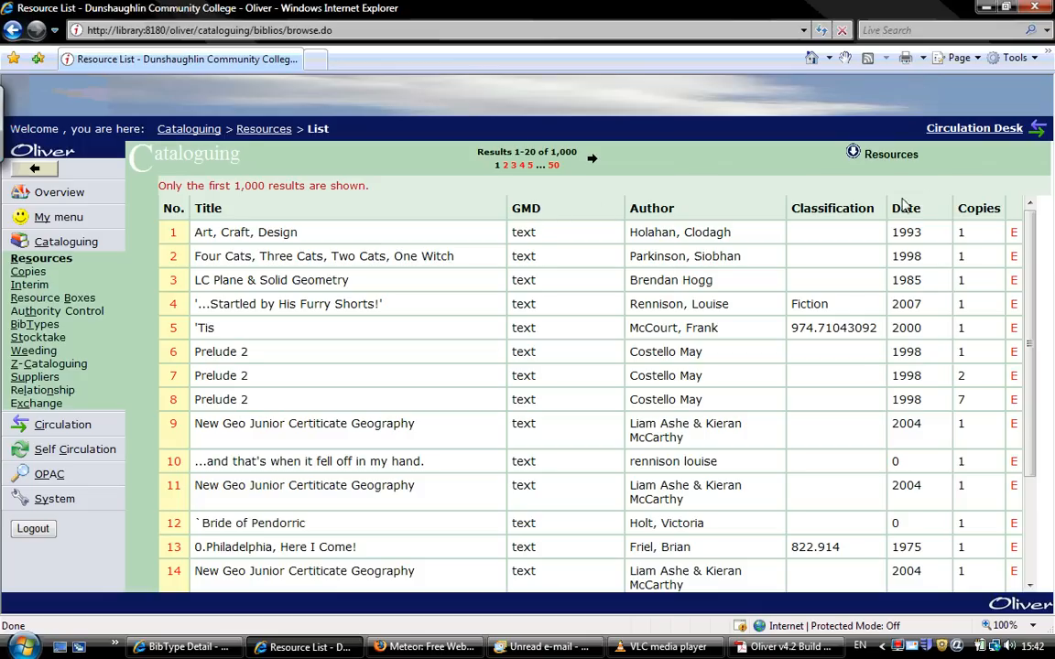
pyautogui.click(889, 154)
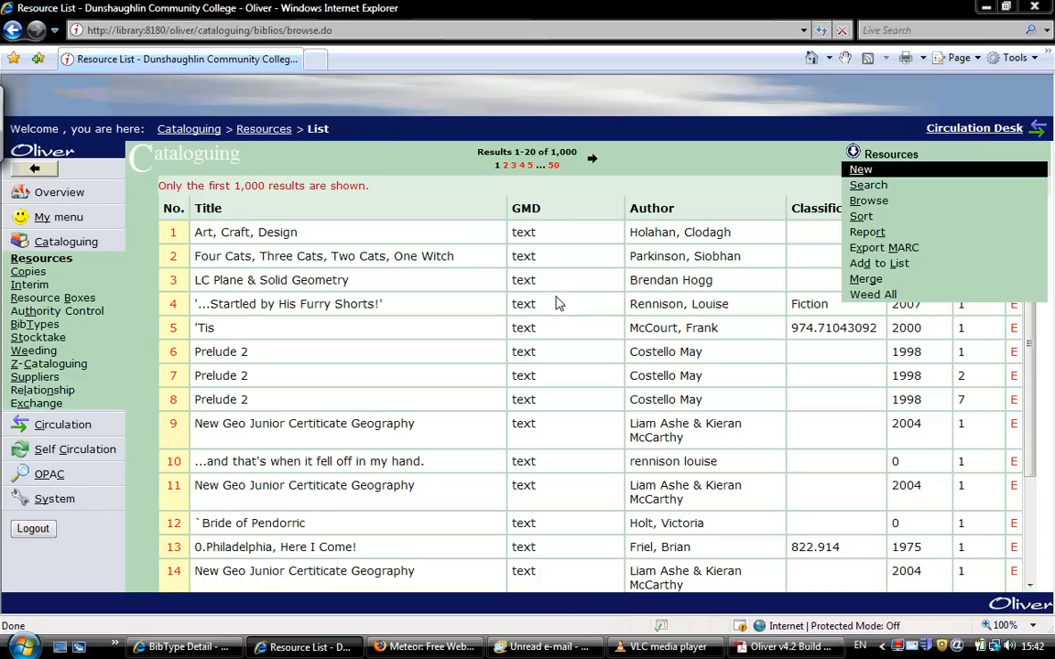
pyautogui.moveTo(542, 304)
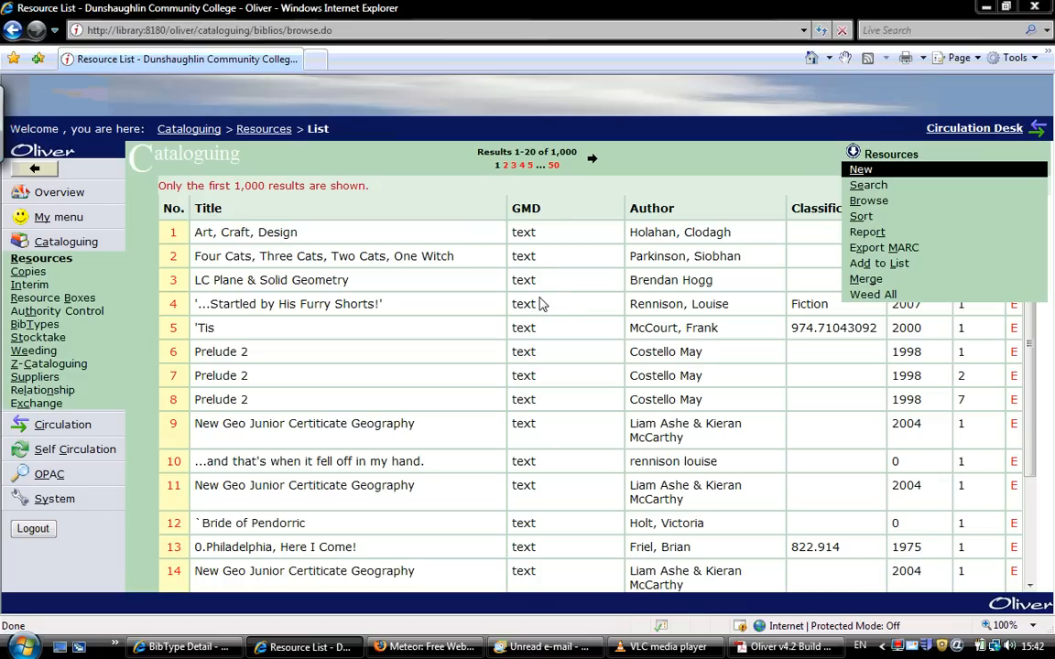
pyautogui.click(860, 169)
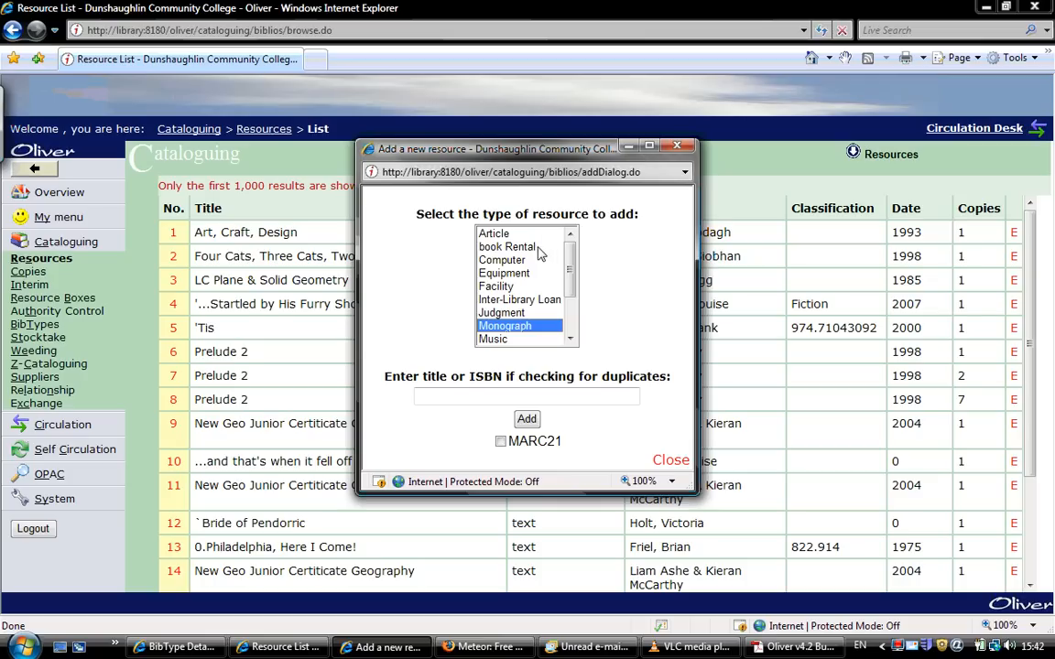
pyautogui.click(507, 246)
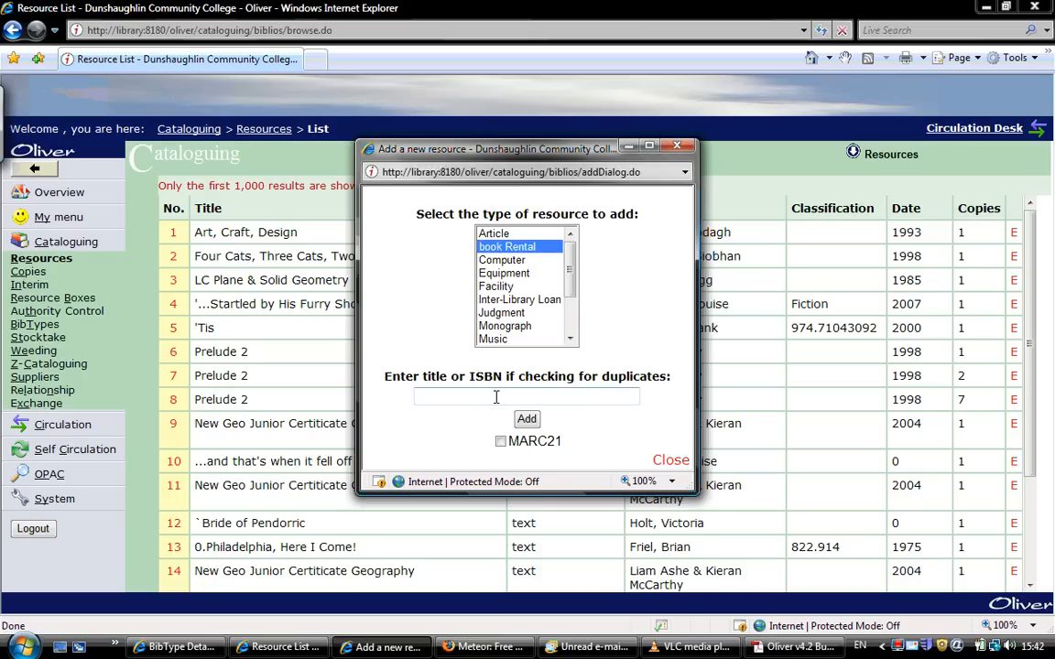
pyautogui.click(495, 396)
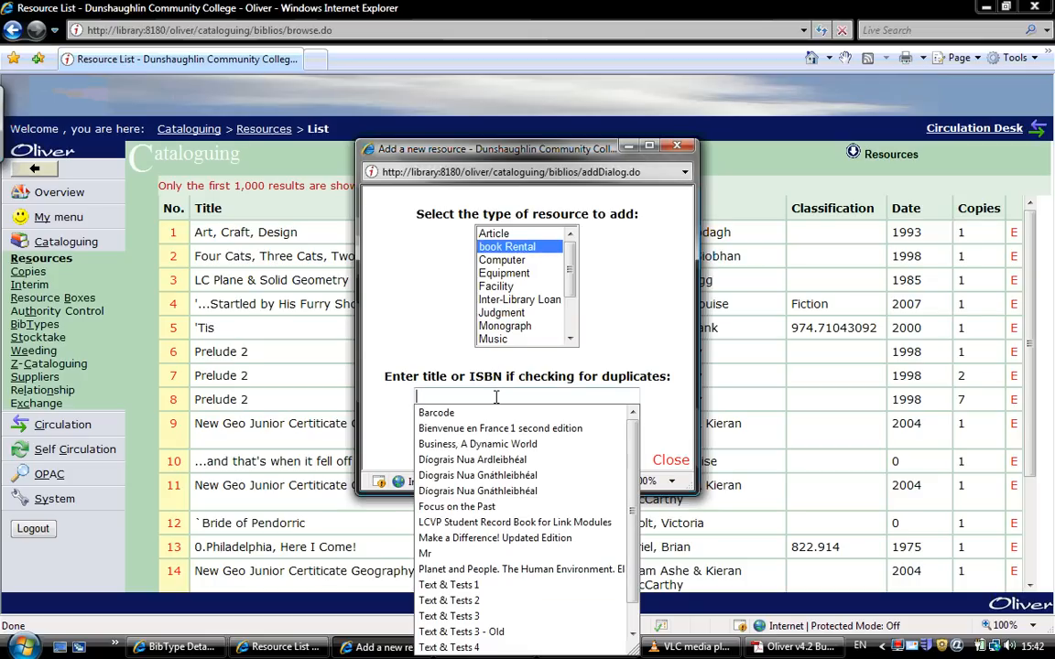
pyautogui.write('978071714002')
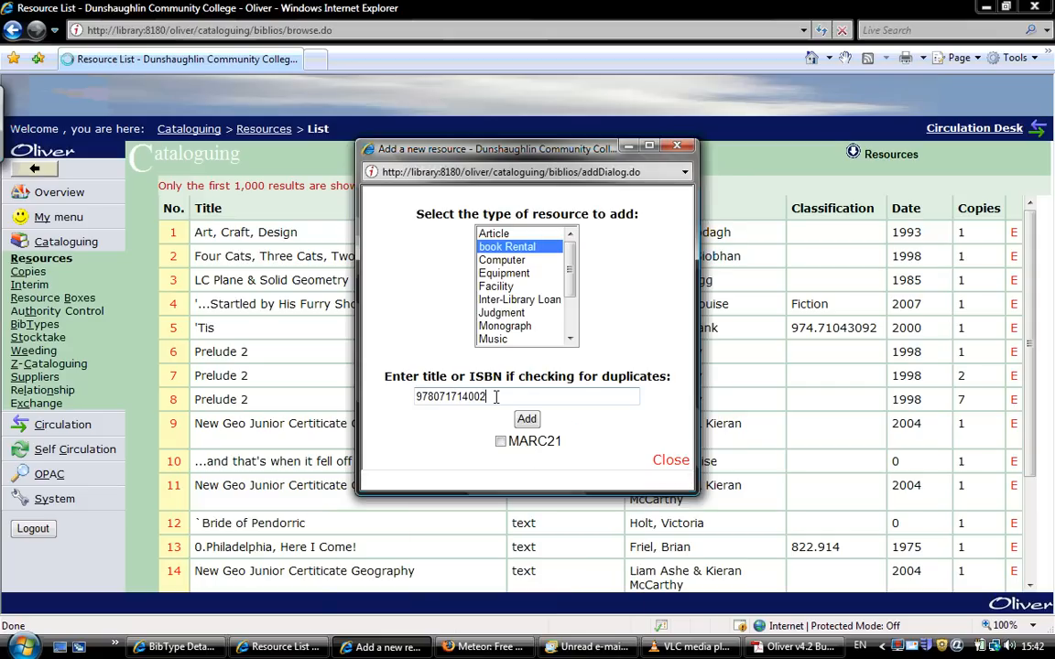
pyautogui.click(527, 419)
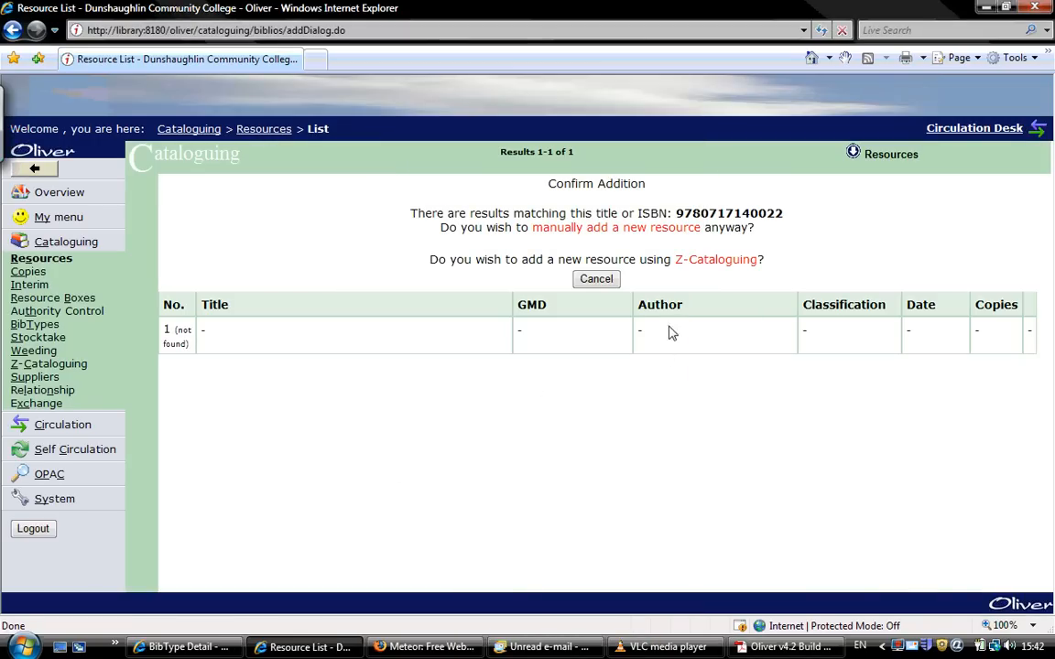
pyautogui.moveTo(641, 247)
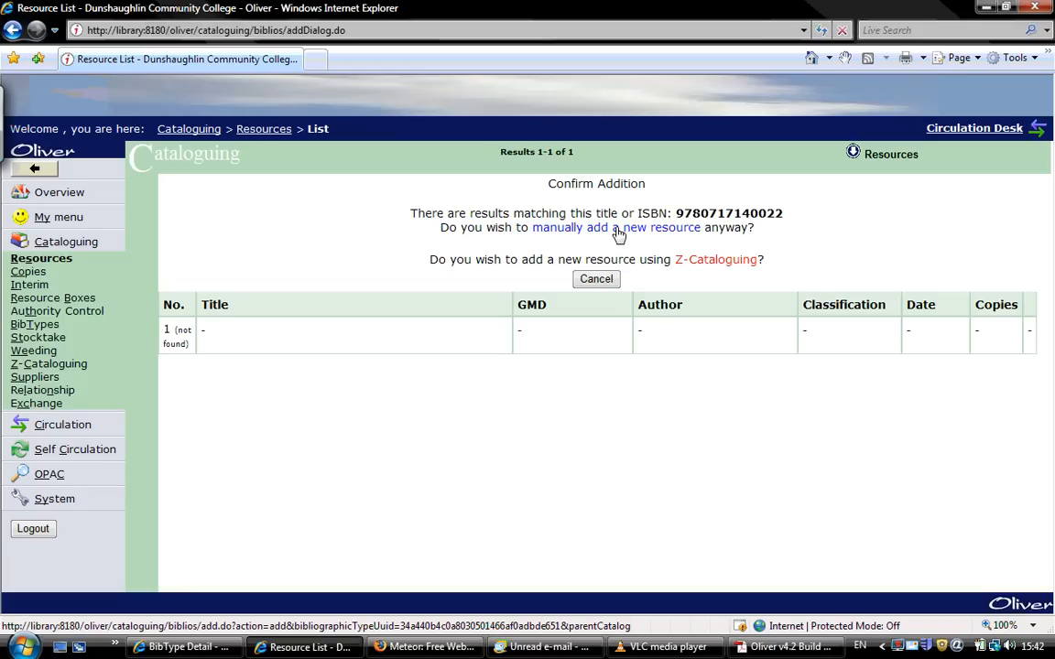
# Add the resource manually with title 'LCVP Student Record Book for Link Modules' and edition 1.
pyautogui.click(616, 227)
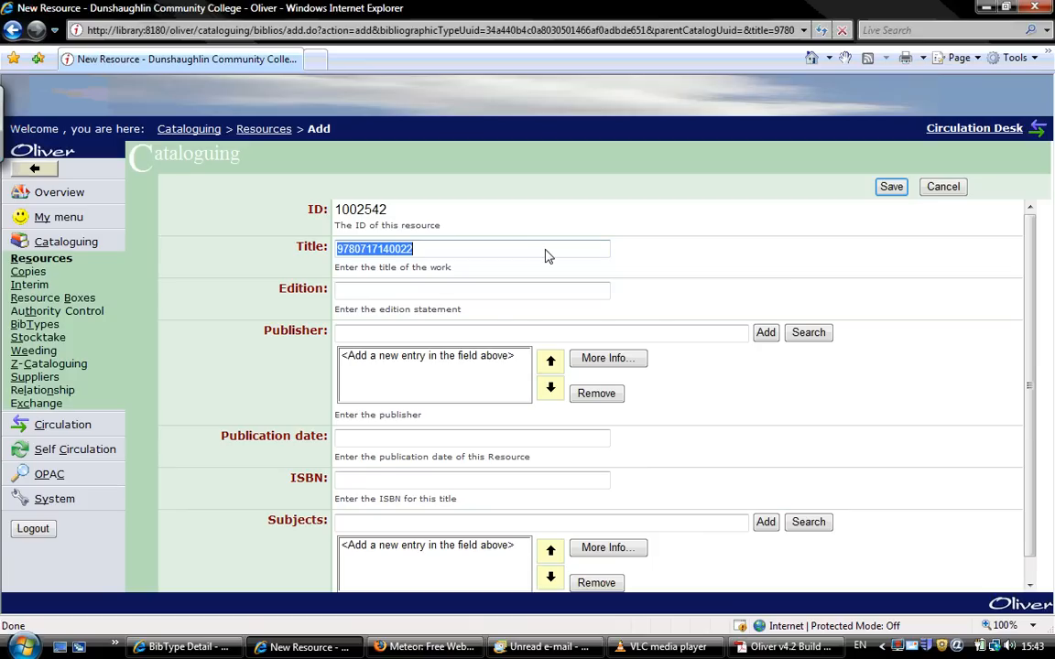
pyautogui.write('LCV')
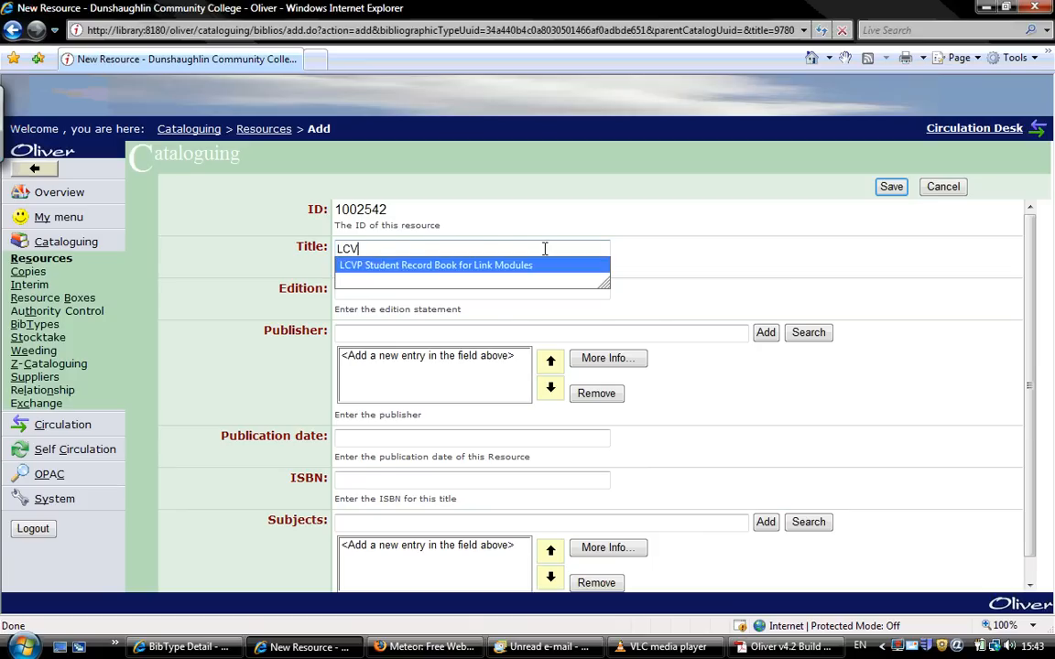
pyautogui.click(435, 265)
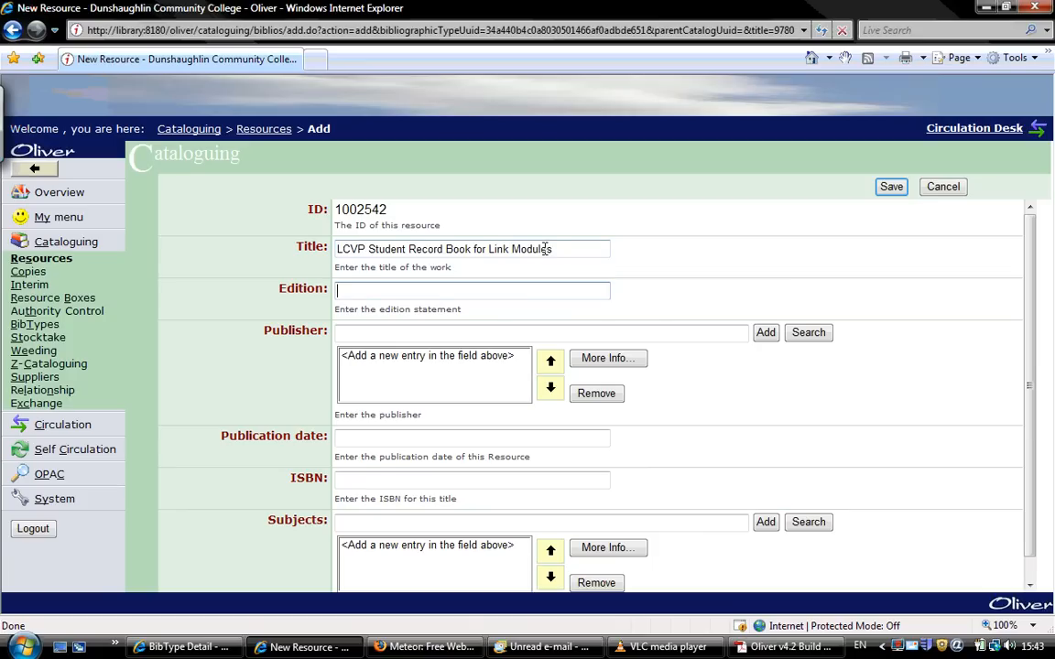
pyautogui.write('1')
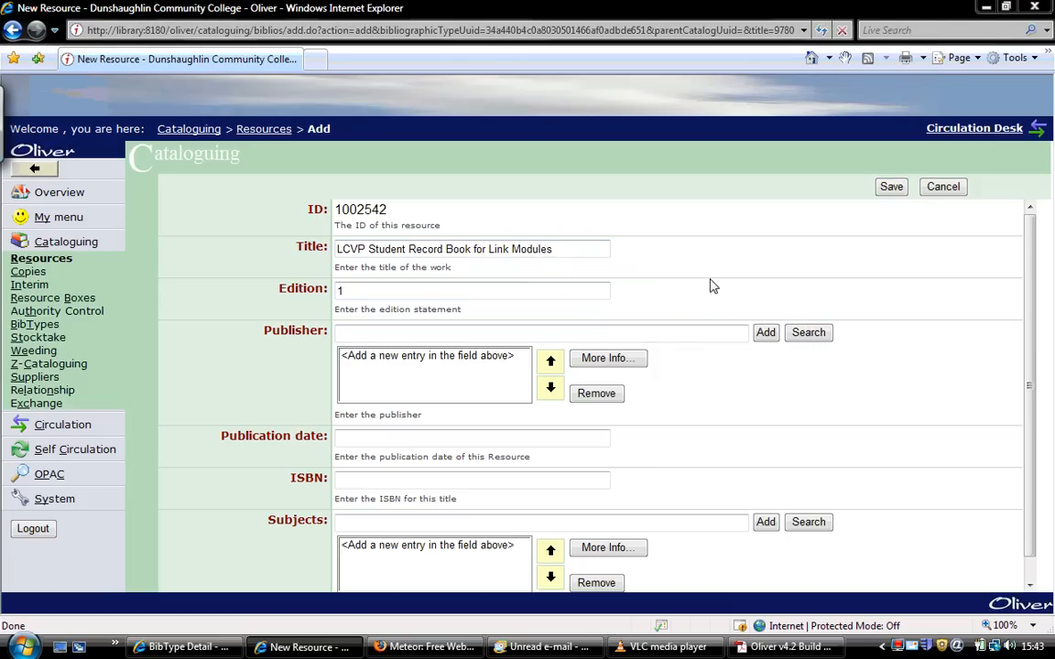
pyautogui.moveTo(641, 268)
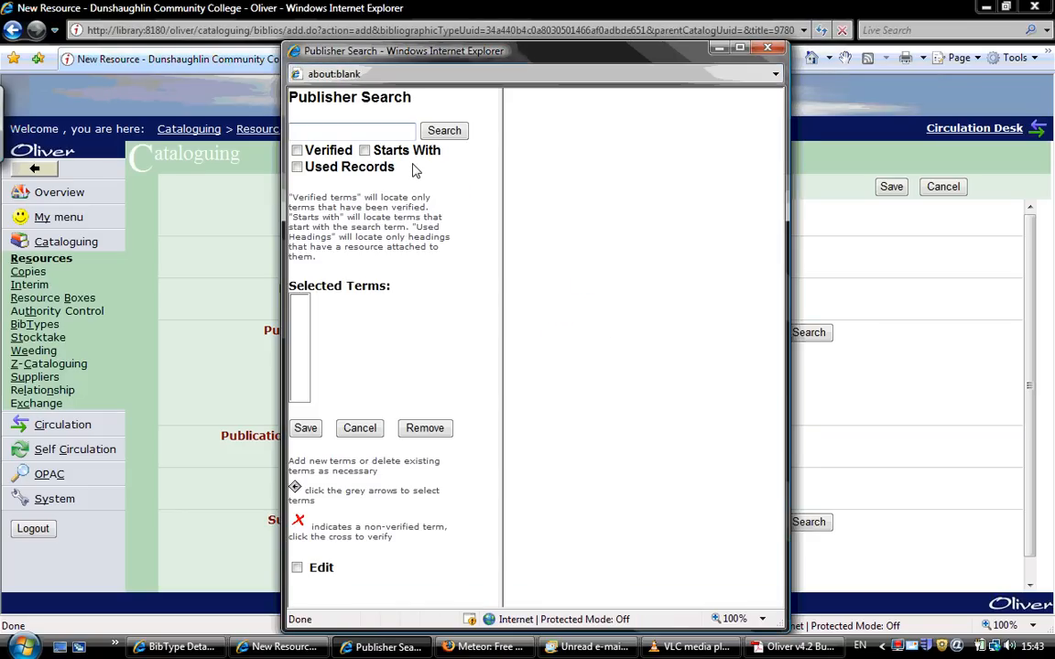
# Search publishers for 'gill' and choose Gill & Macmillan Ltd as the publisher.
pyautogui.write('gl')
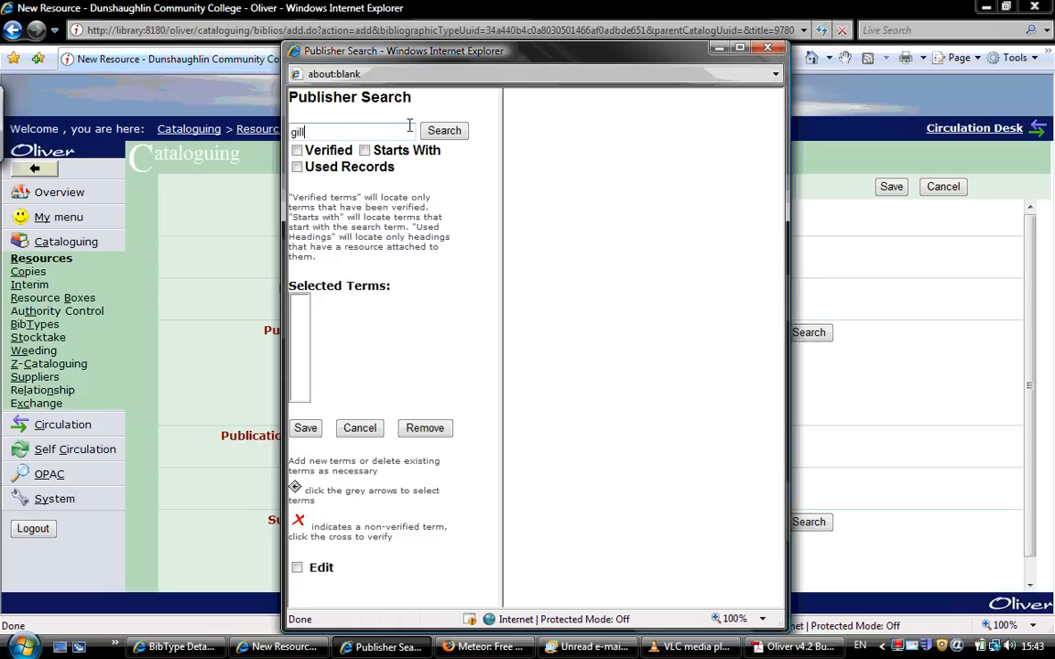
pyautogui.click(444, 131)
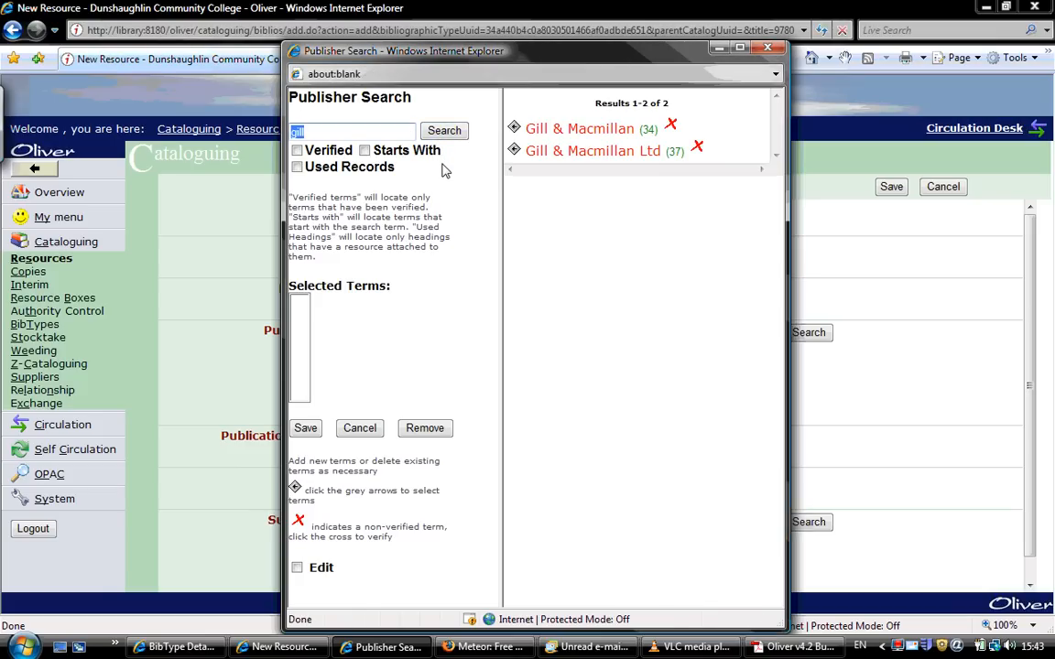
pyautogui.moveTo(476, 174)
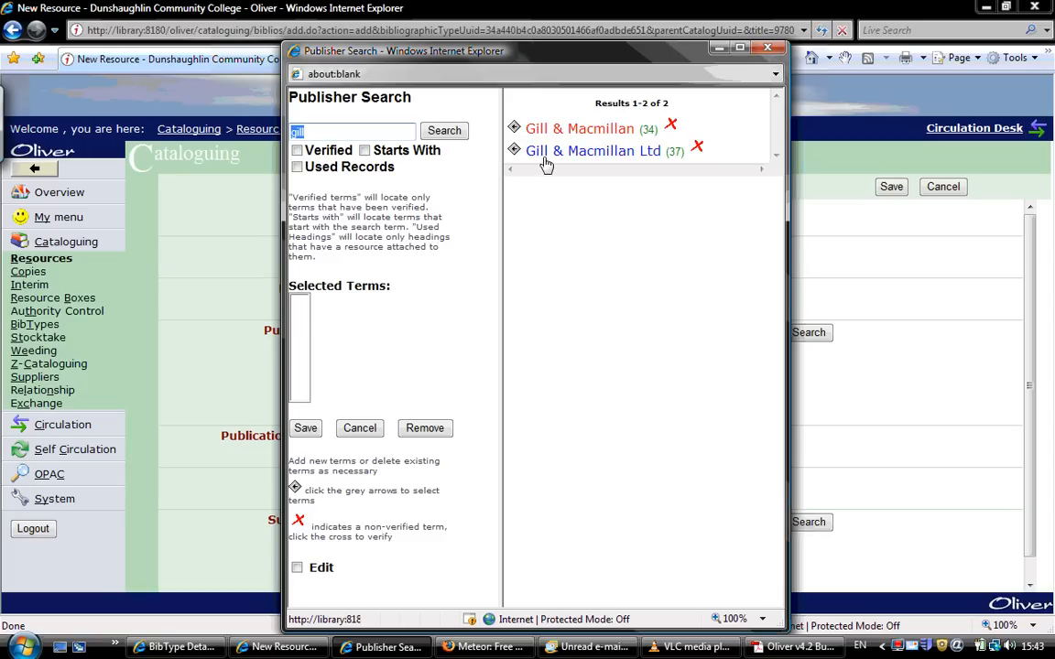
pyautogui.click(514, 148)
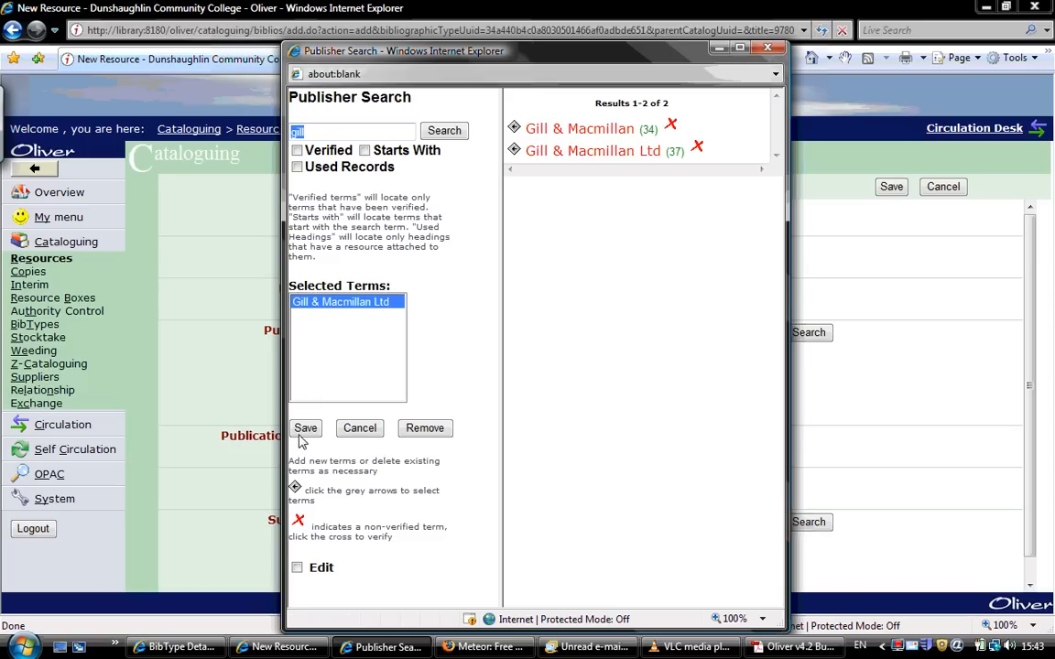
pyautogui.click(306, 428)
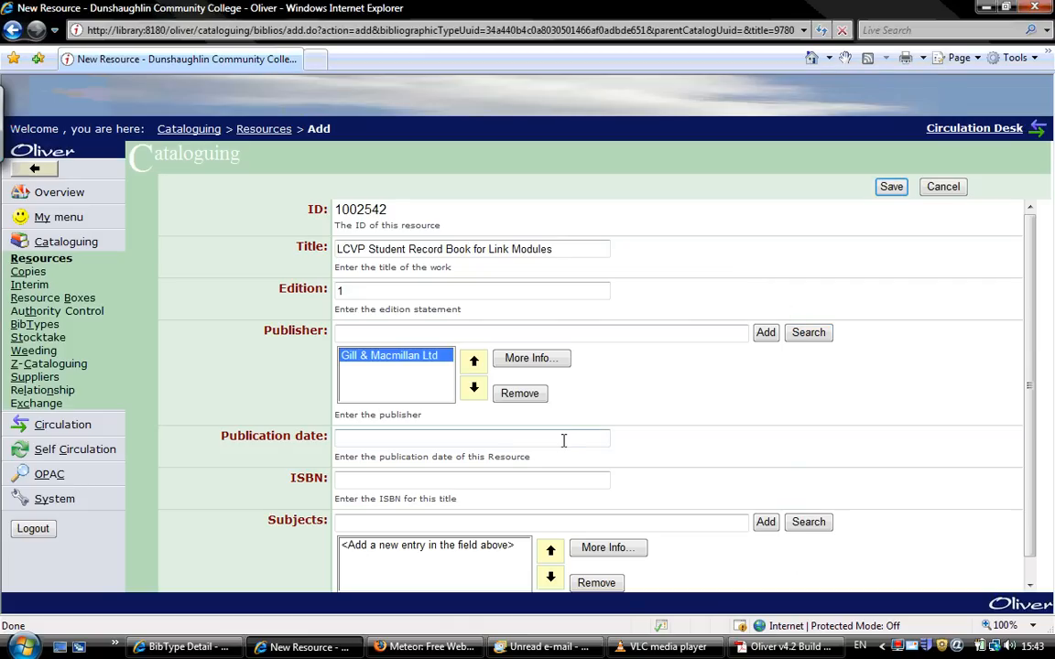
pyautogui.write('2006')
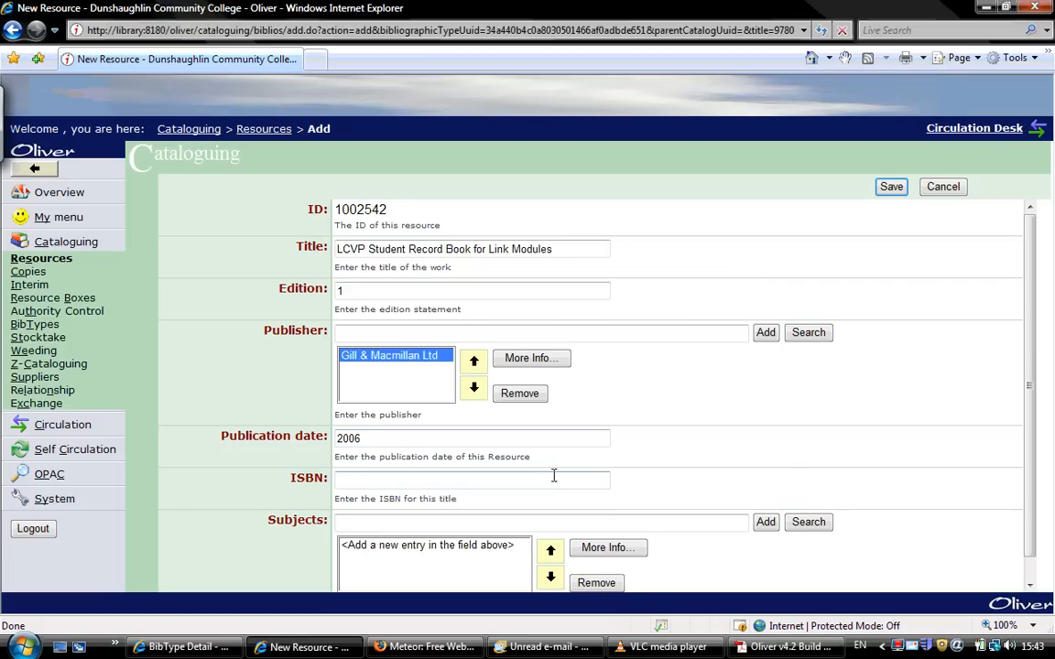
pyautogui.write('978')
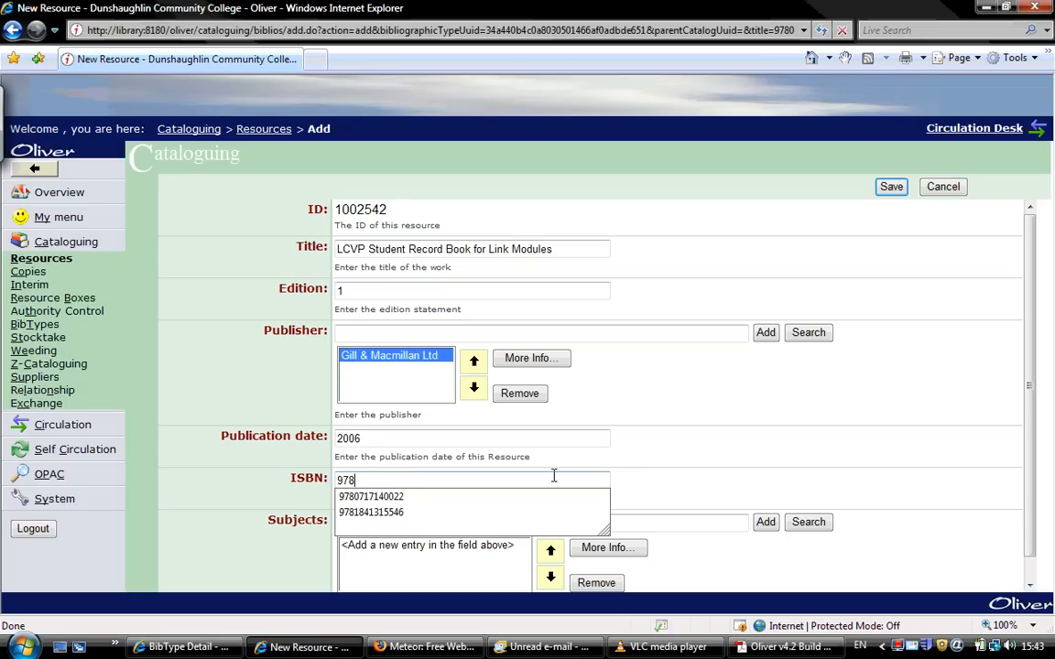
pyautogui.click(371, 496)
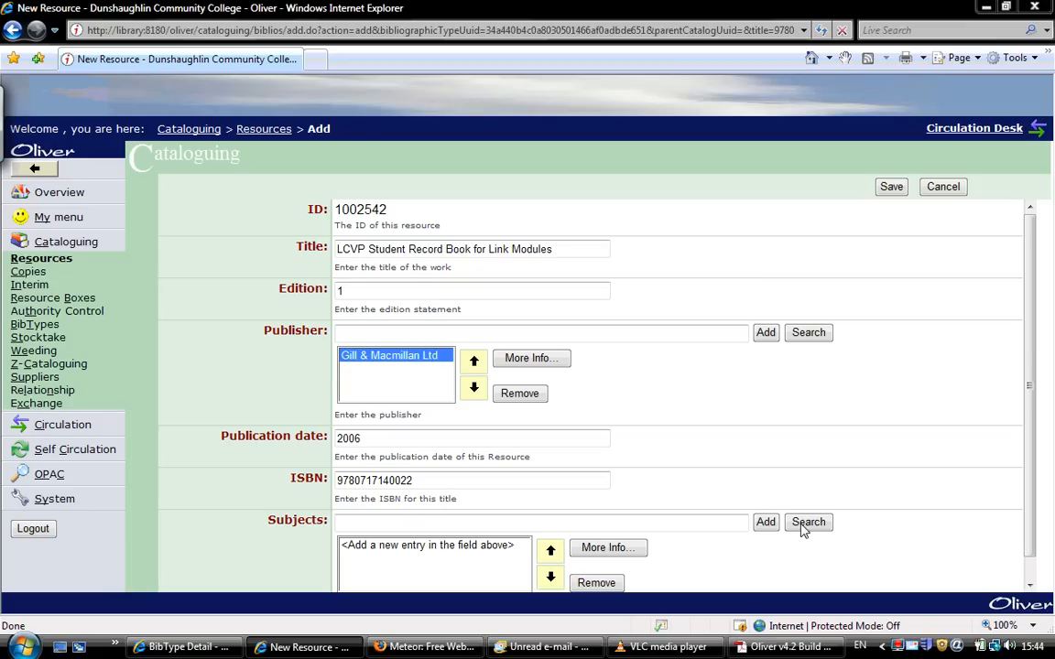
pyautogui.moveTo(750, 408)
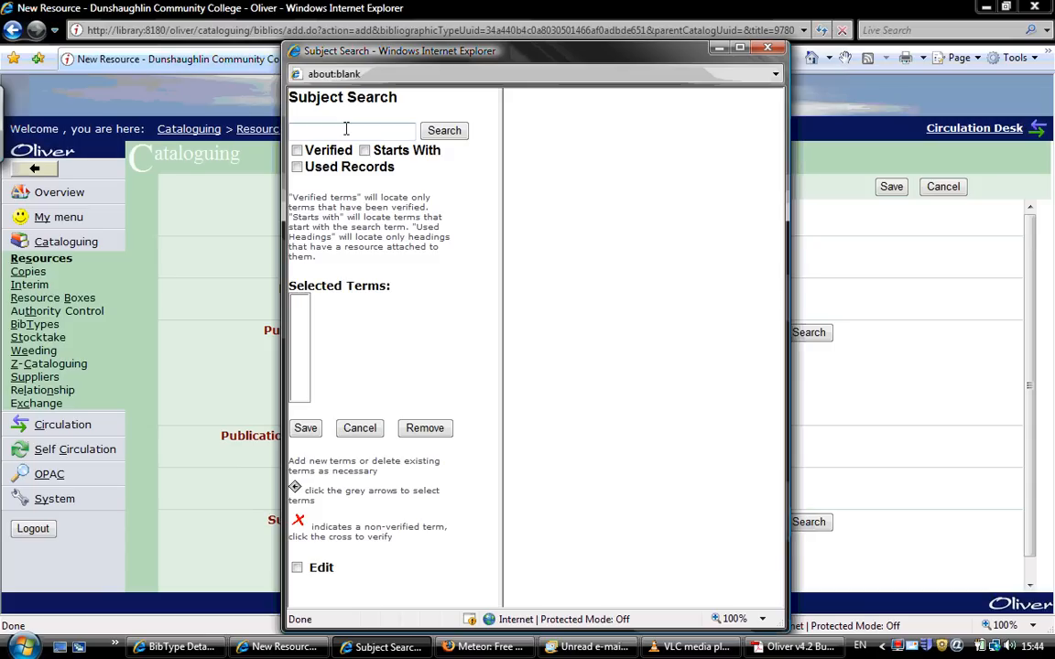
# Search subjects for 'LCVP' and attach LCVP link modules as the subject.
pyautogui.write('LC')
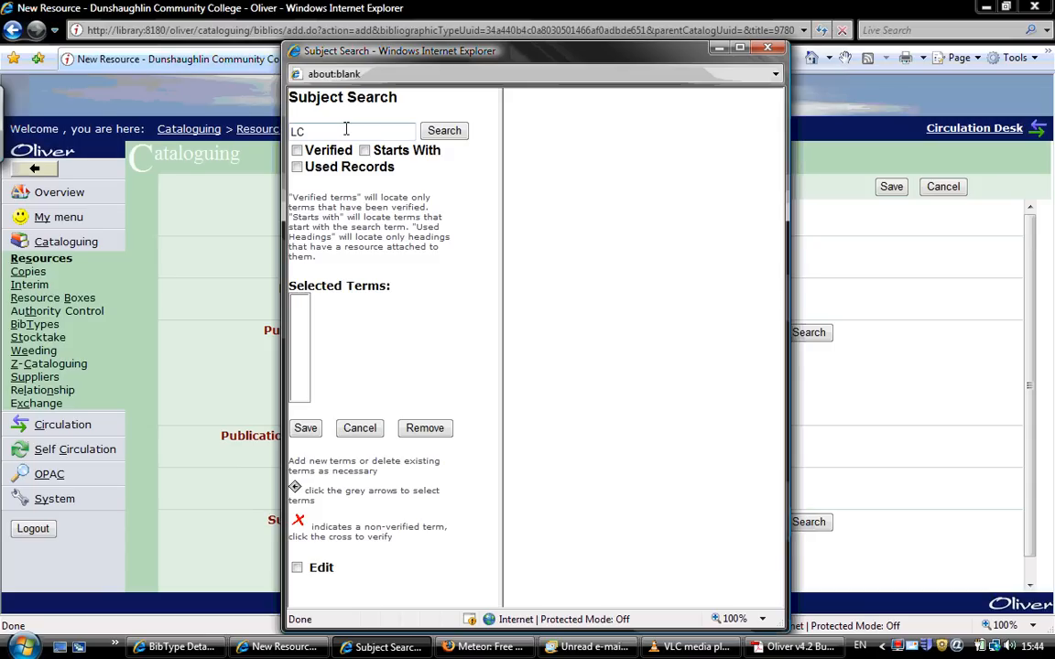
pyautogui.click(443, 130)
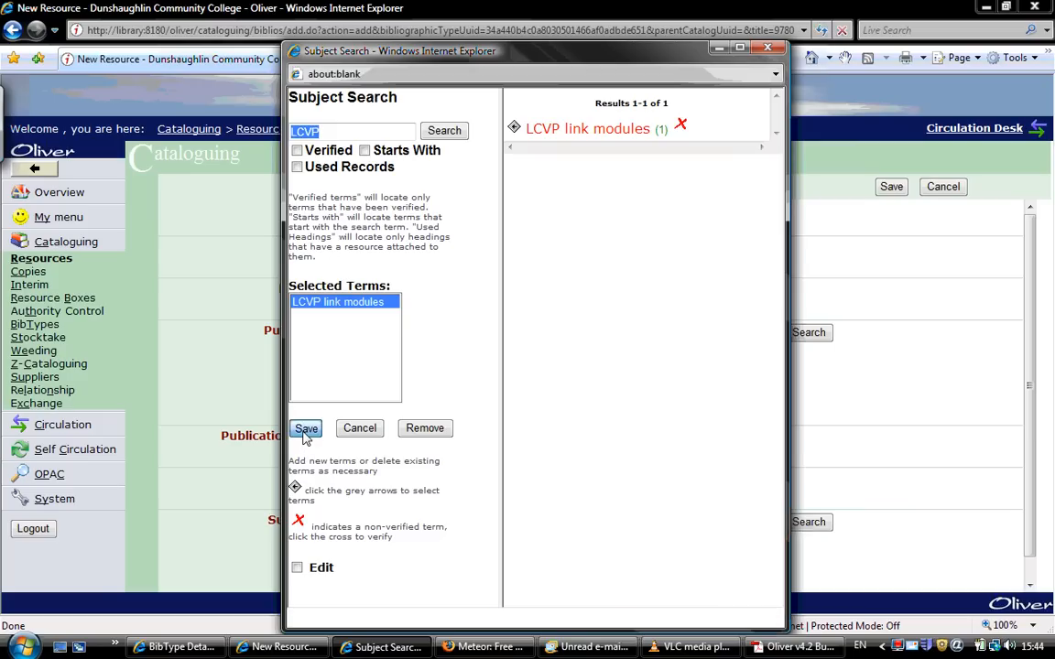
pyautogui.click(306, 428)
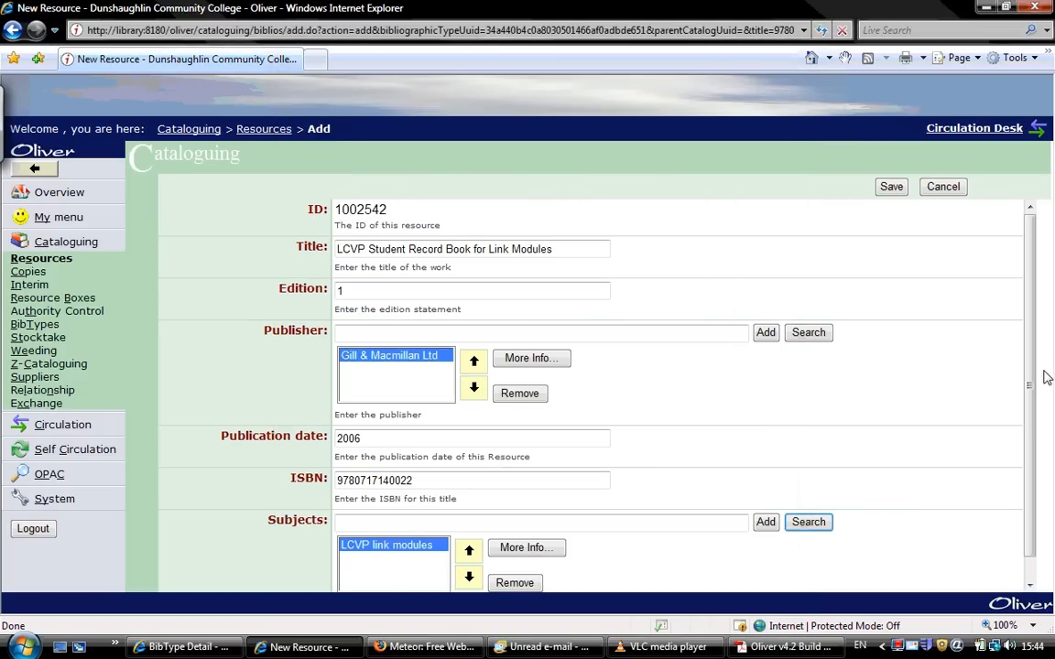
# Save resource 1002542 and wait for its Resource Detail page to load.
pyautogui.scroll(-3)
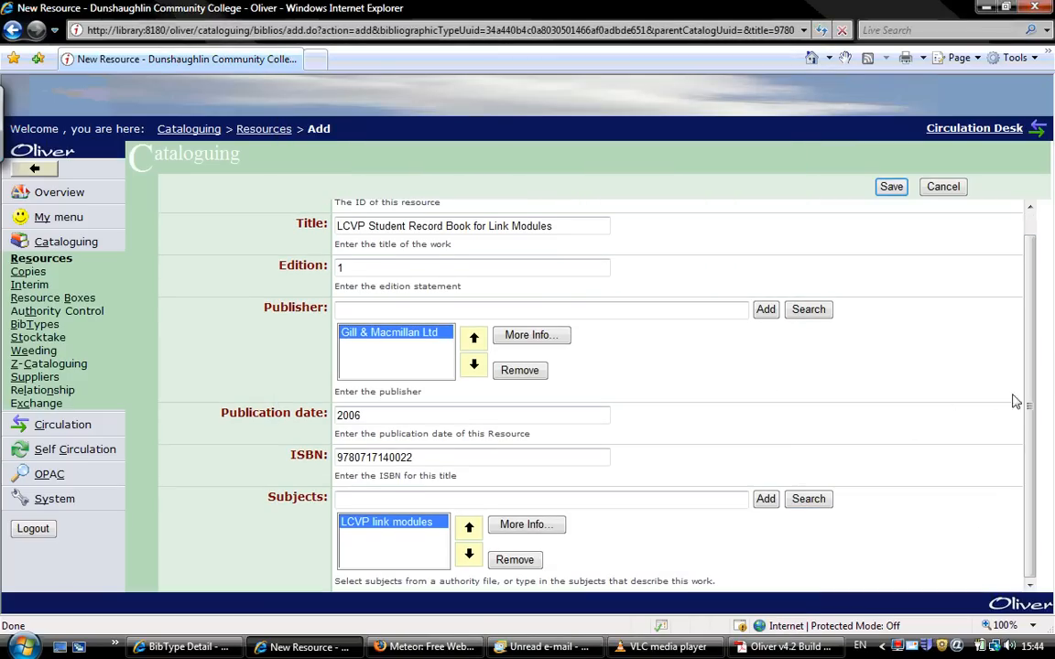
pyautogui.click(890, 186)
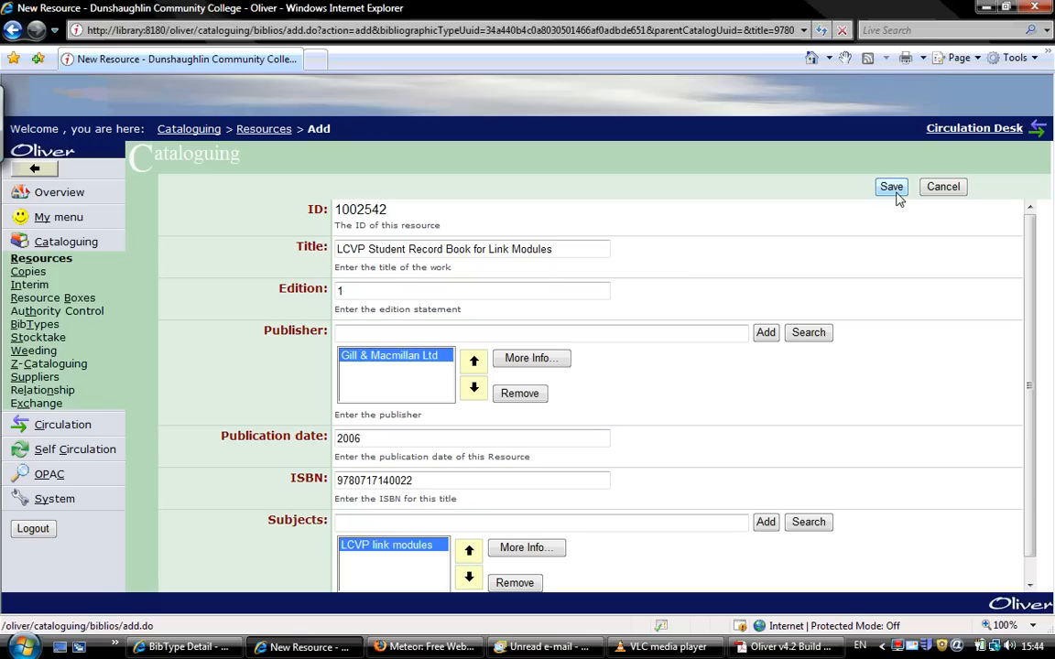
pyautogui.click(891, 187)
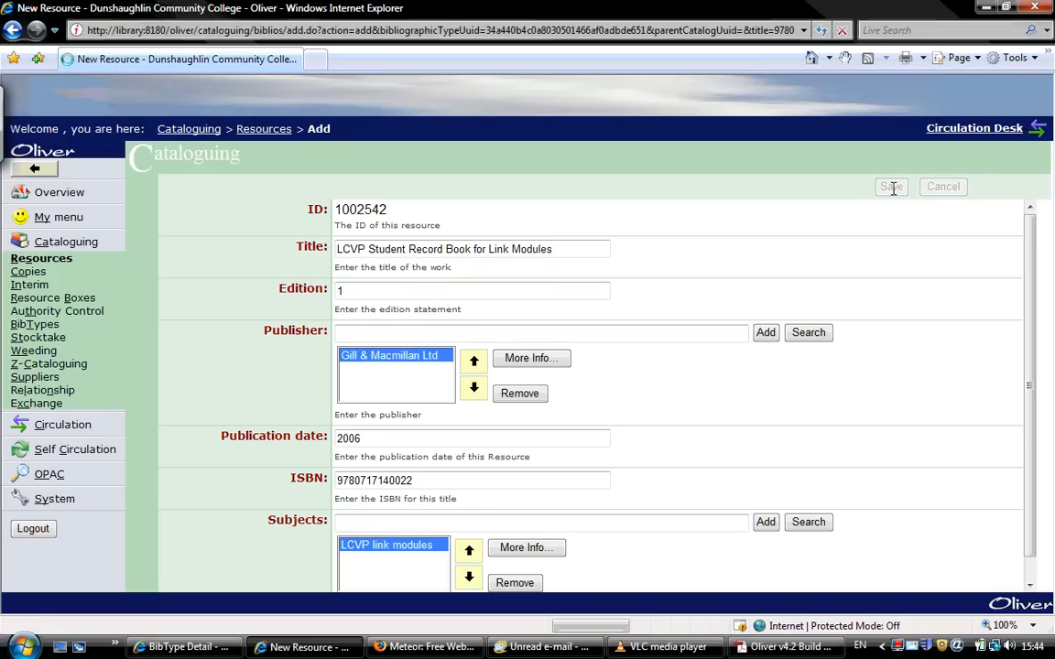
pyautogui.click(890, 187)
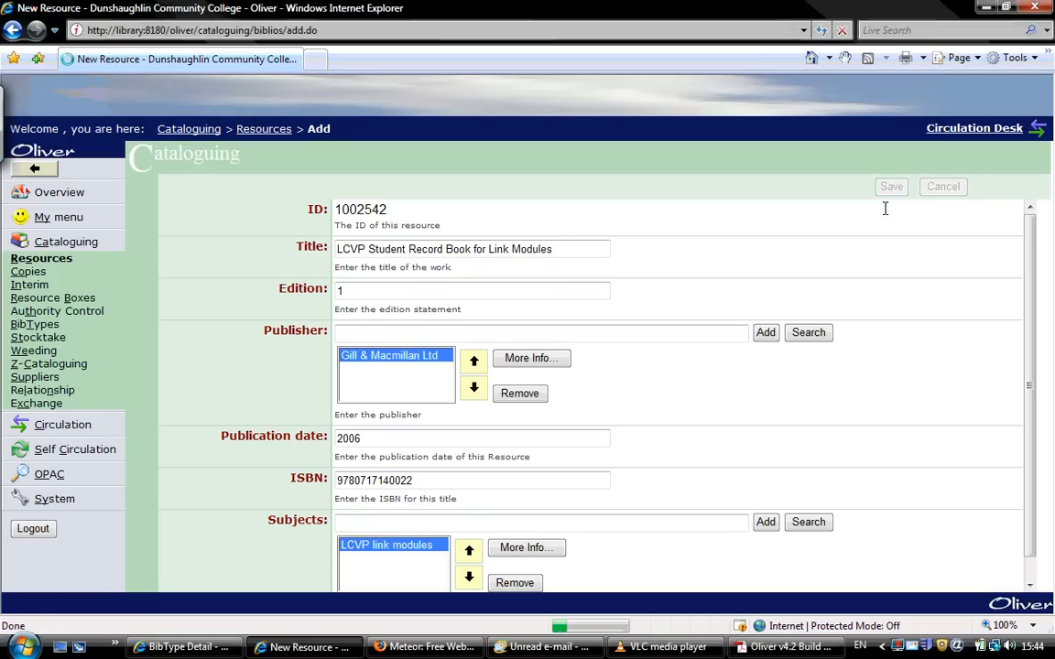
pyautogui.click(890, 186)
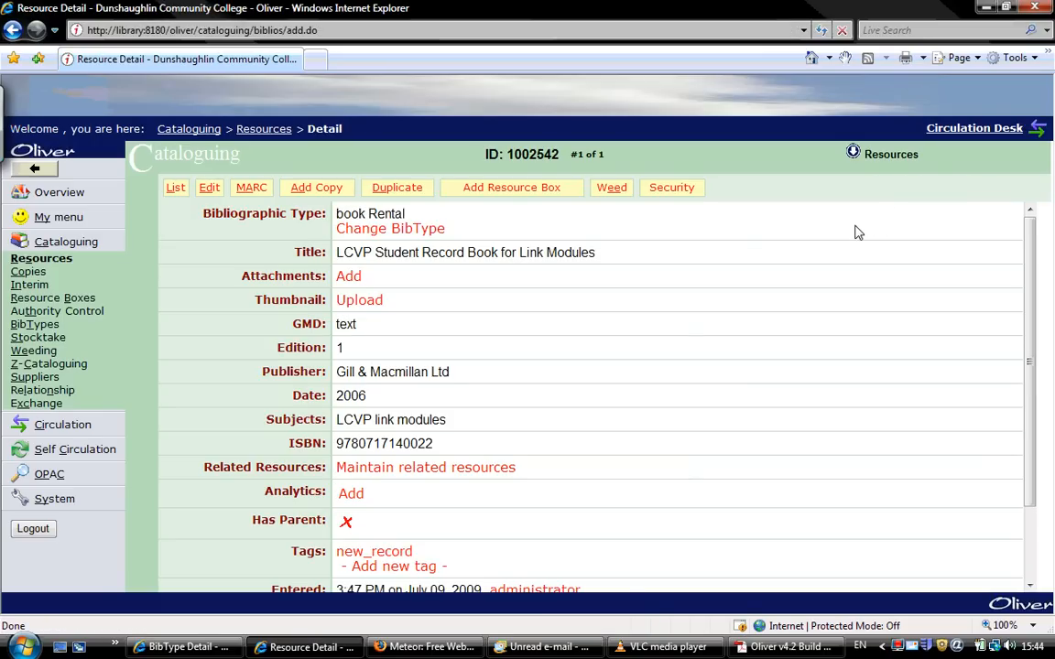